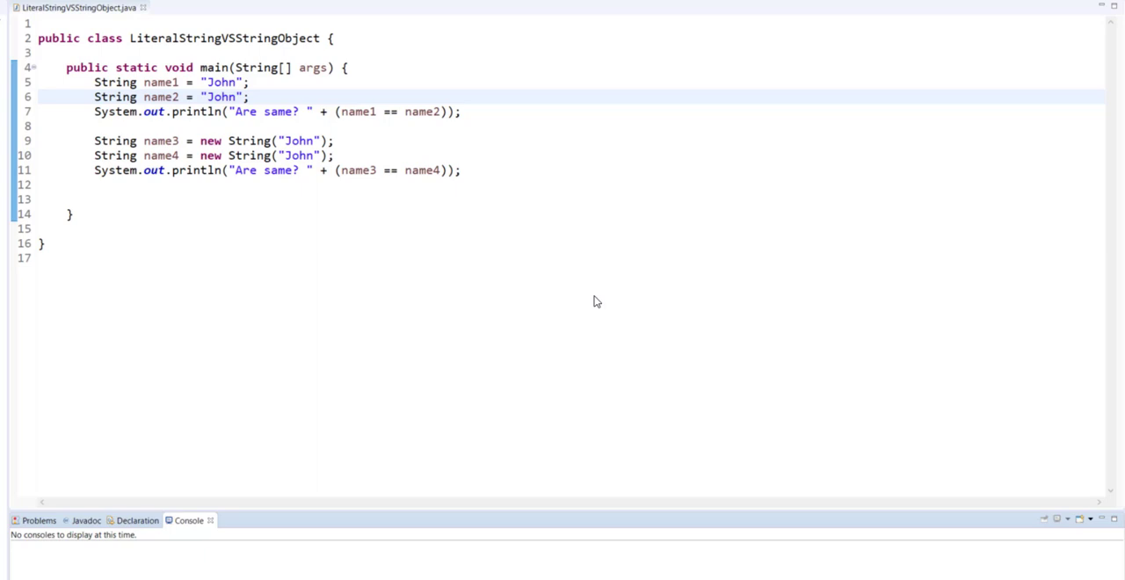
Run the Java class, printing 'Are same? true' then 'Are same? false'
left_click(218, 96)
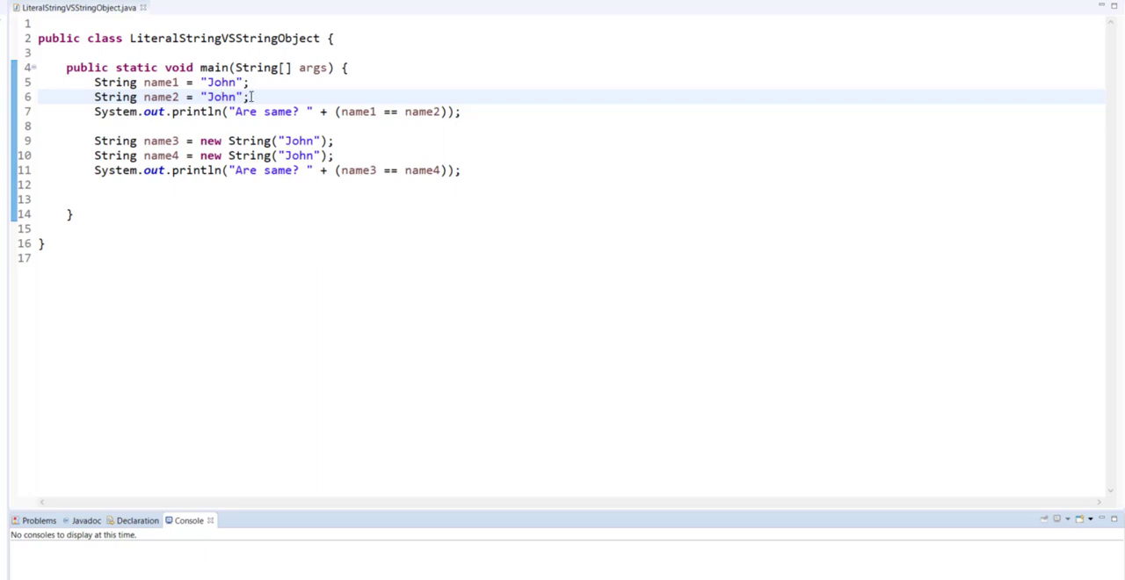
mouse_move(250, 104)
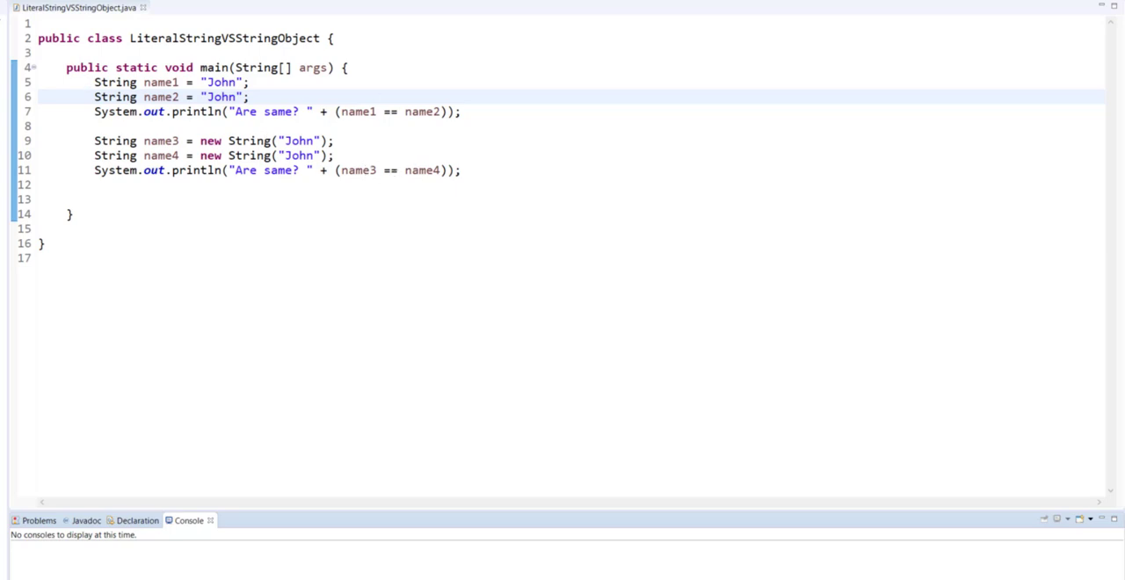
key("F11")
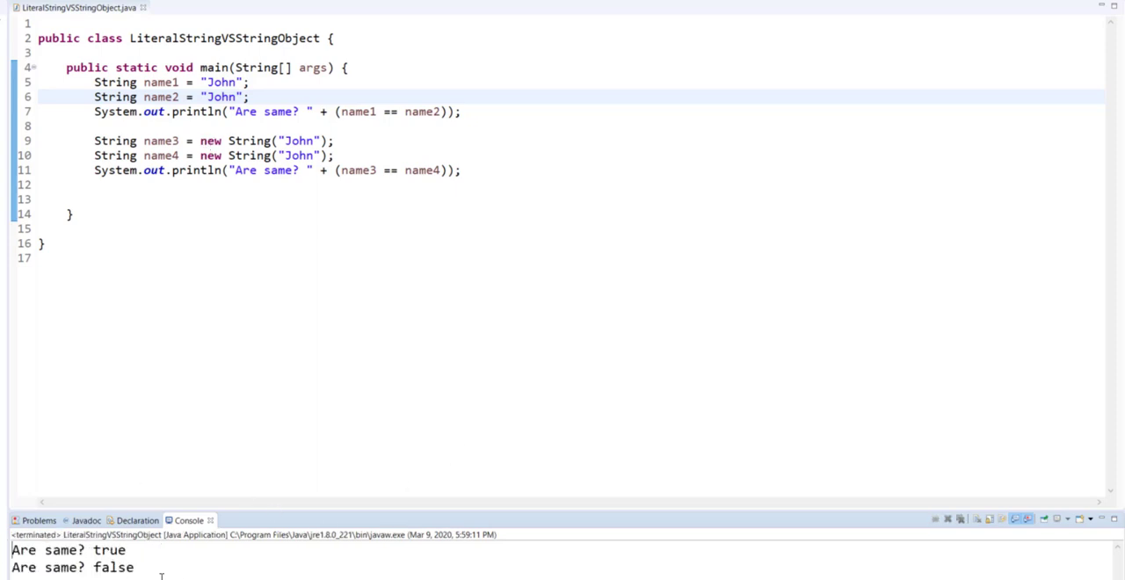
mouse_move(285, 447)
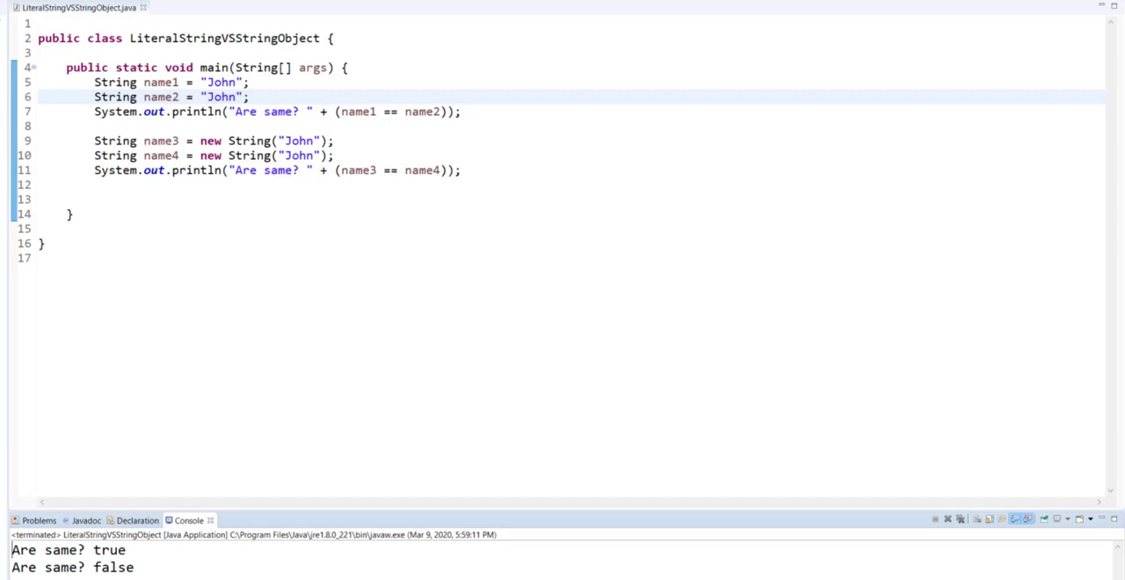
mouse_move(188, 130)
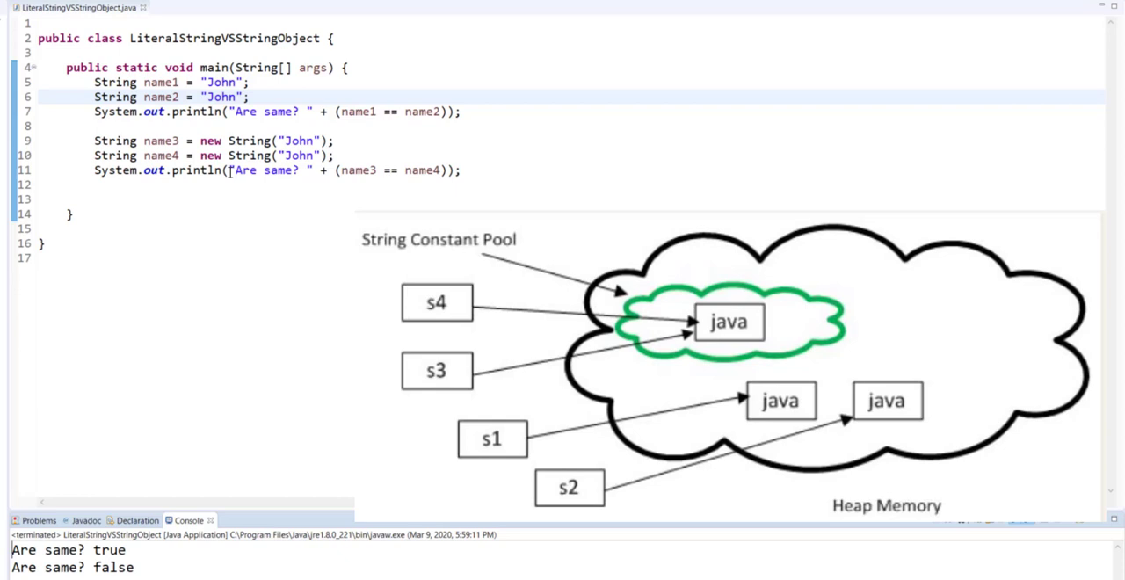
mouse_move(404, 186)
type(".")
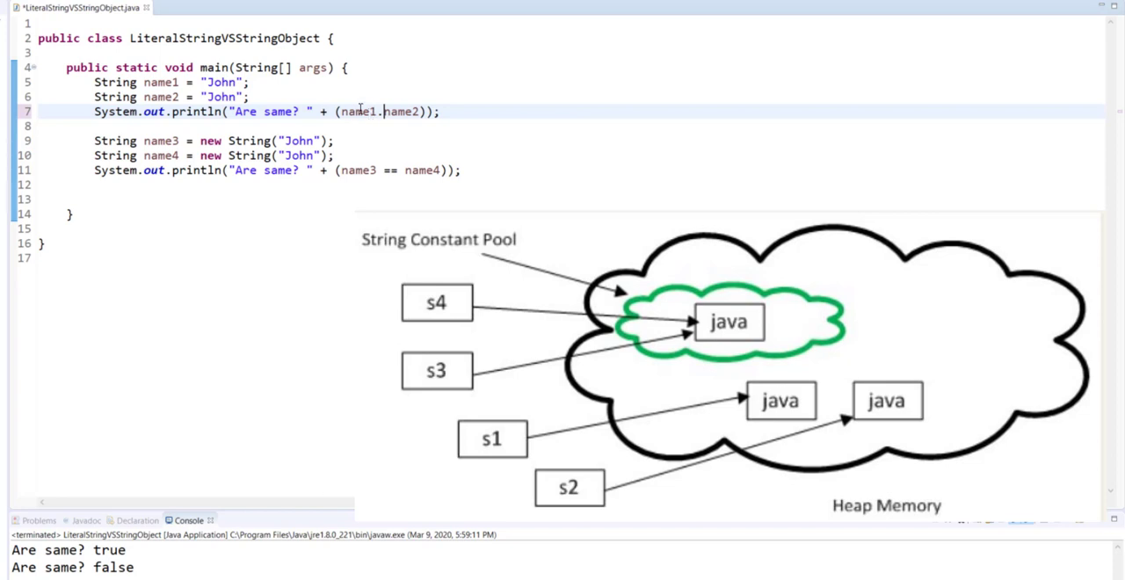
Replace both == comparisons with name1.equals(name2) and name3.equals(name4) via content assist
type("equals(")
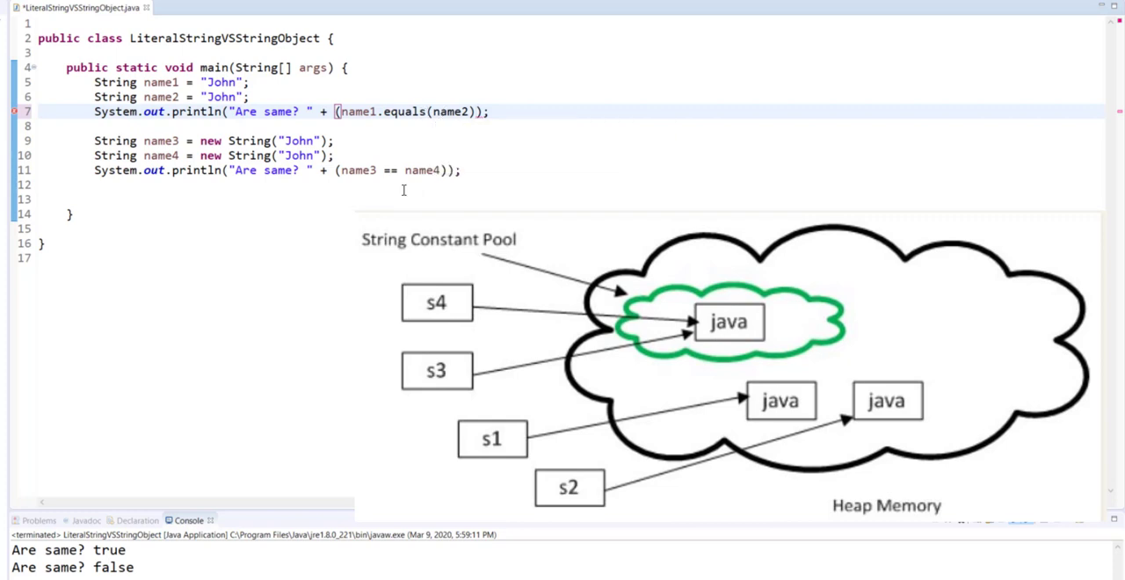
double_click(386, 168)
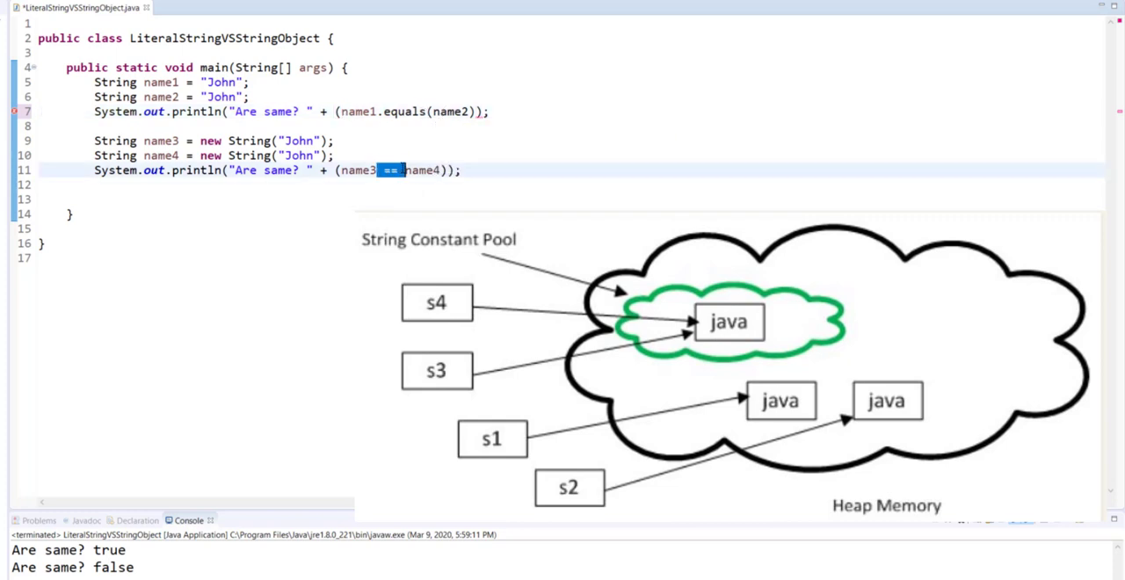
type("equ")
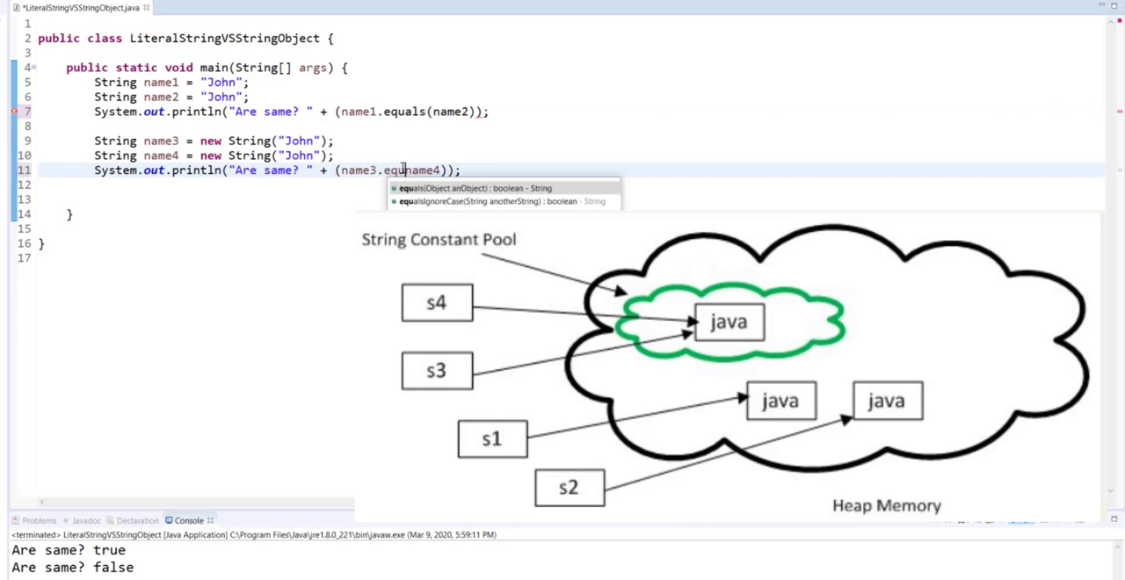
left_click(474, 188)
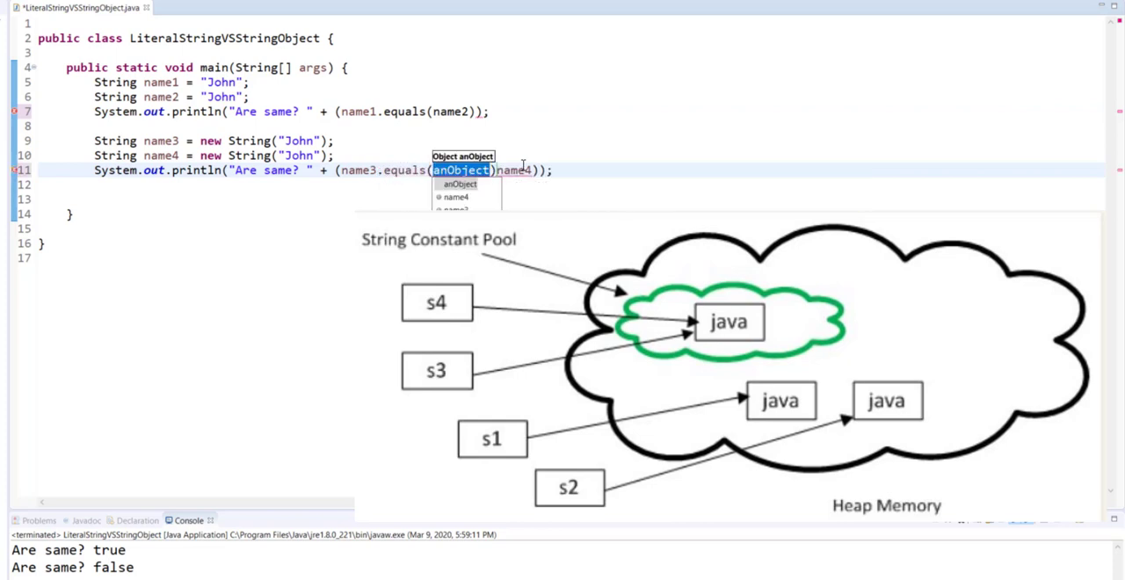
left_click(456, 196)
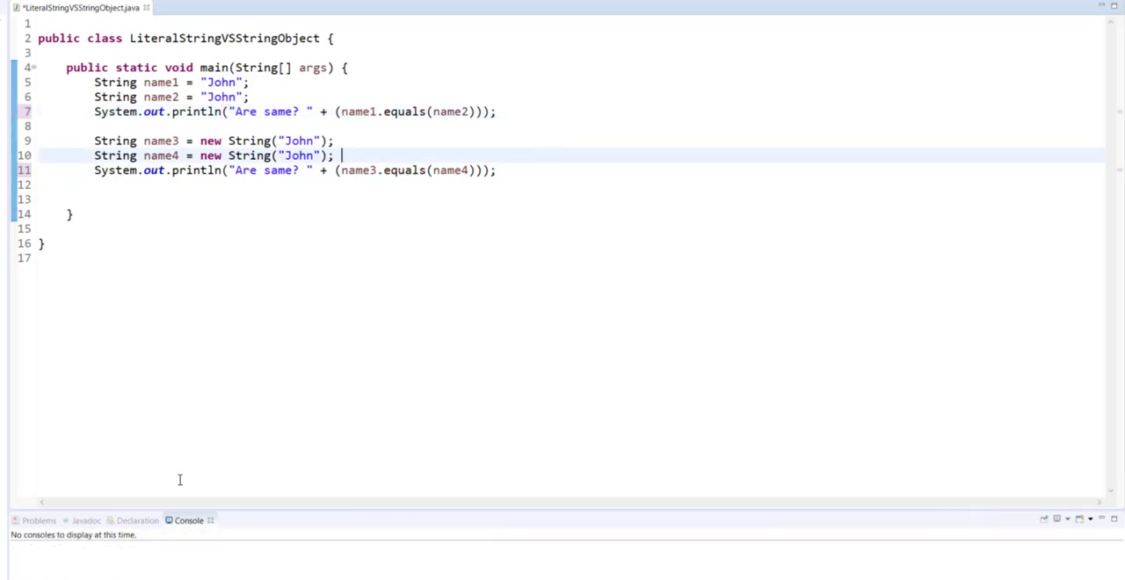
Save and rerun, printing 'Are same? true' for both comparisons
key("ctrl+s")
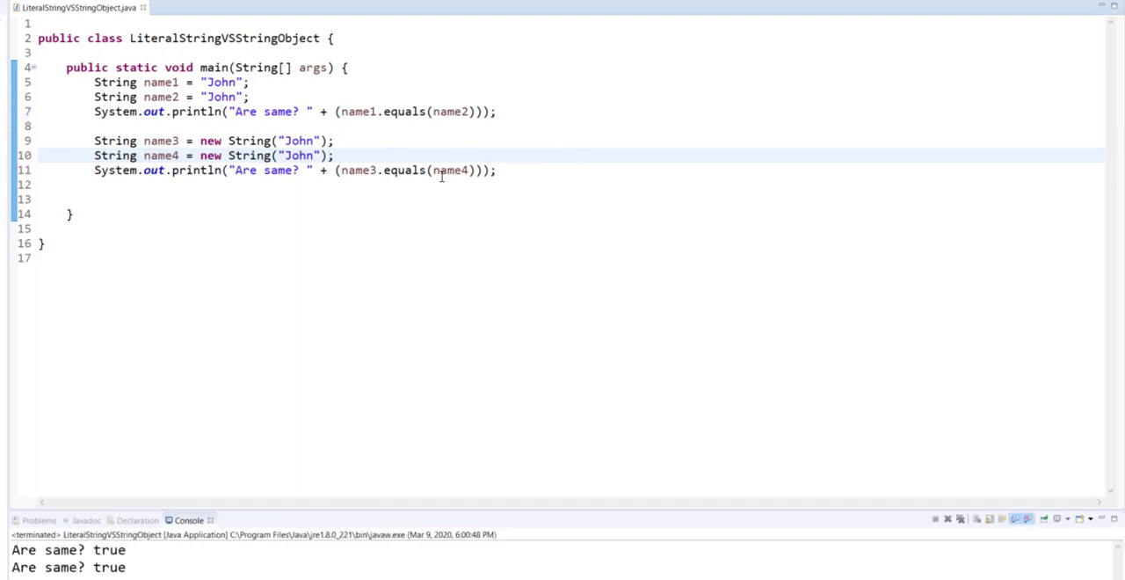
mouse_move(482, 126)
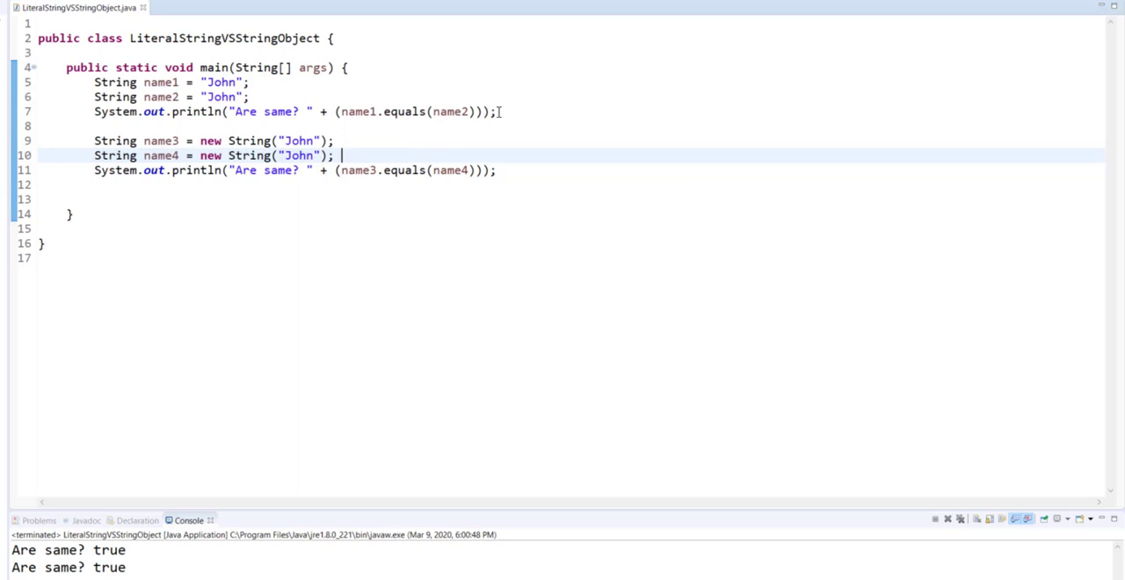
mouse_move(480, 130)
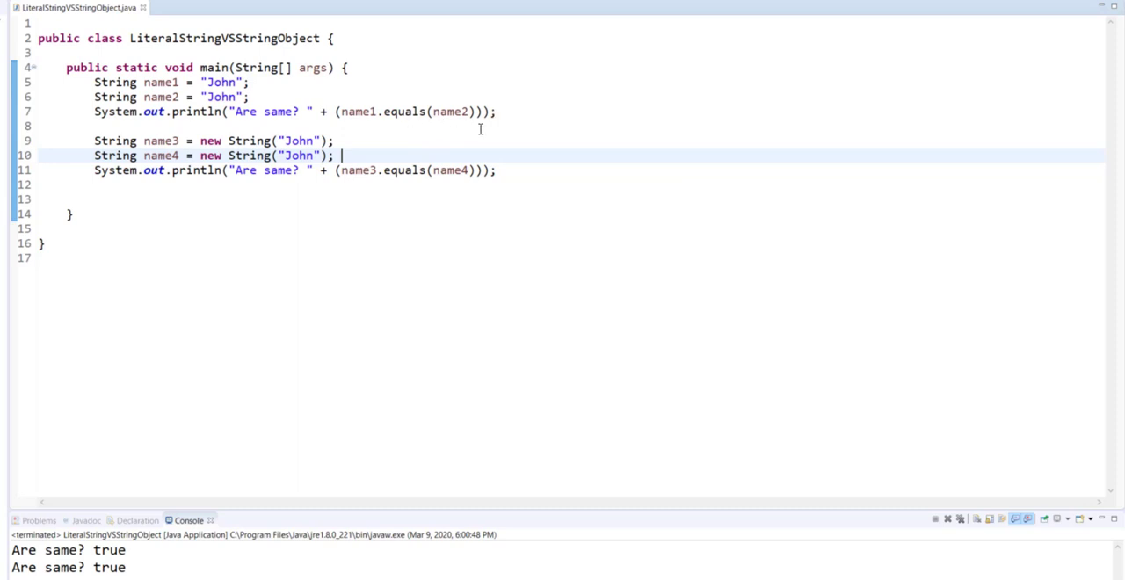